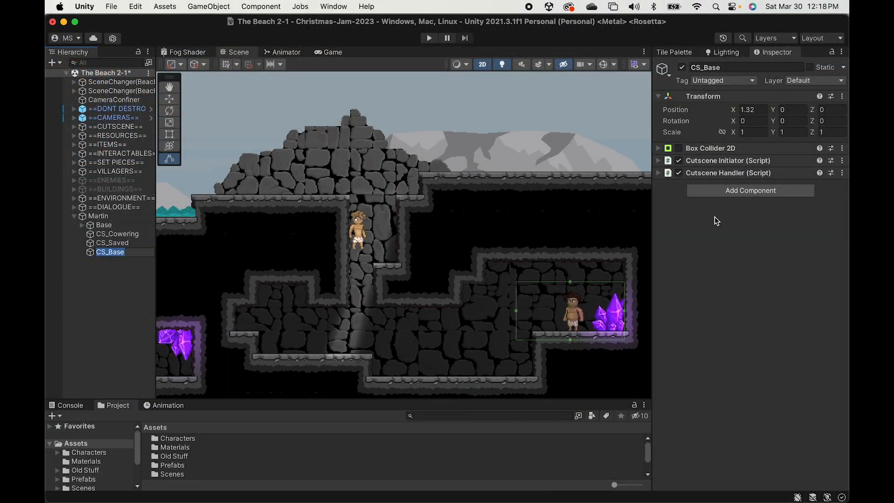
- Expand CS_Base's Box Collider 2D and check Is Trigger
{"action": "left_click", "coordinate": [658, 148]}
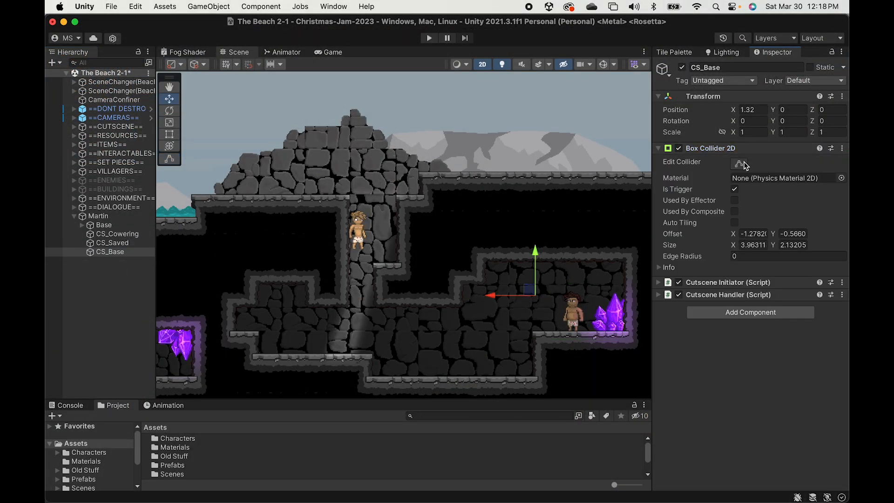
{"action": "left_click", "coordinate": [738, 163]}
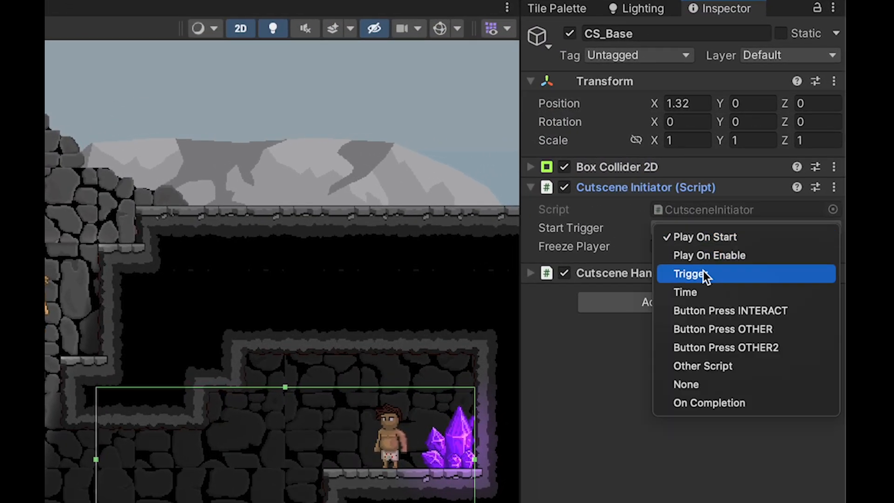
- Set the Cutscene Initiator's Start Trigger to Trigger, then expand Cutscene Handler and assign its Movement reference
{"action": "left_click", "coordinate": [690, 274]}
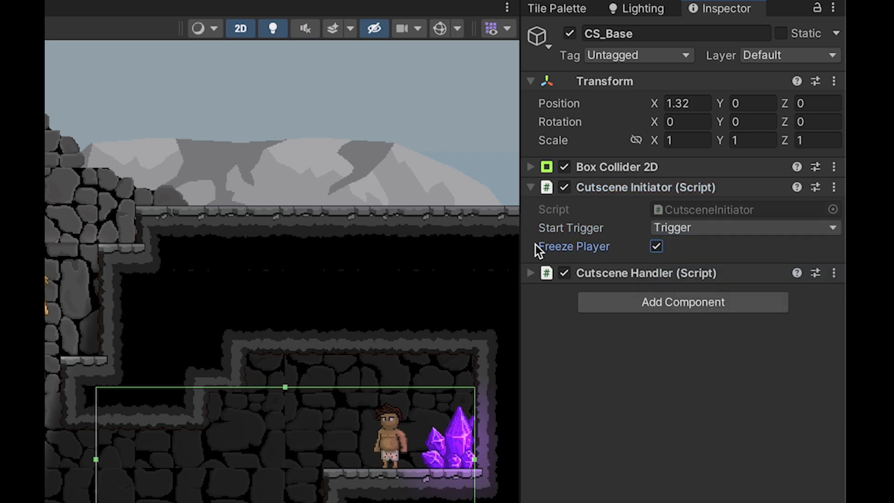
{"action": "left_click", "coordinate": [529, 187]}
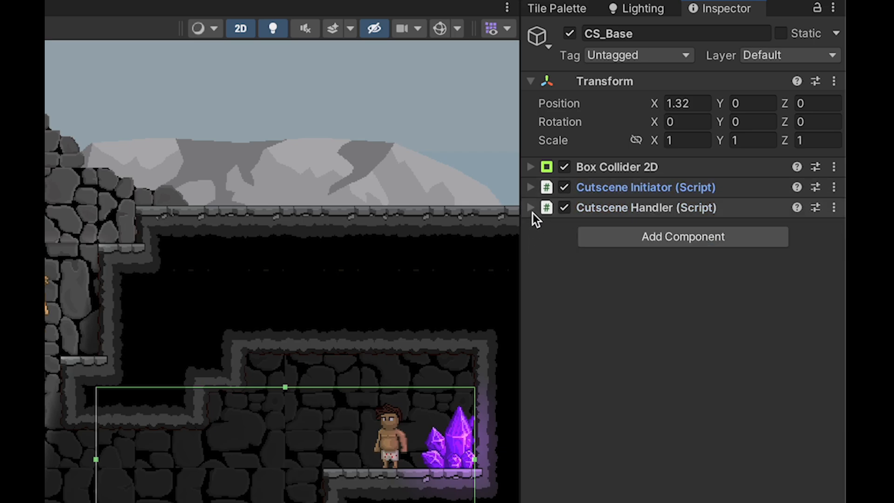
{"action": "left_click", "coordinate": [530, 208]}
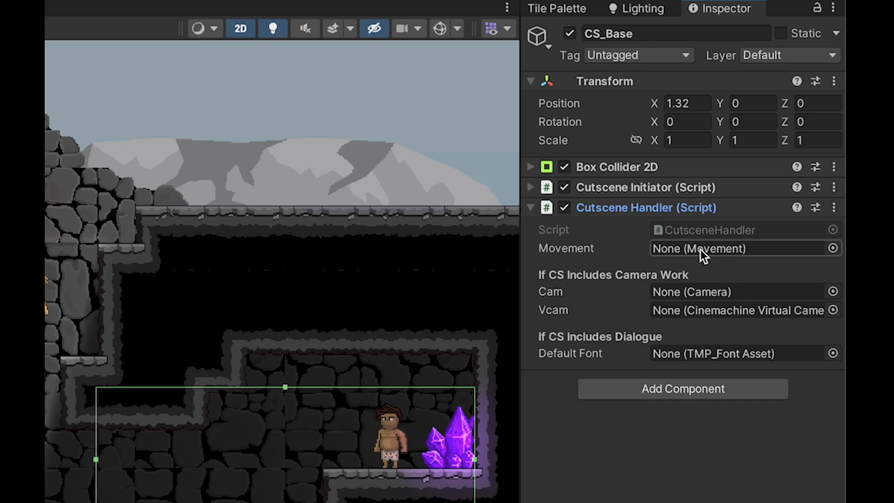
{"action": "left_click", "coordinate": [831, 248]}
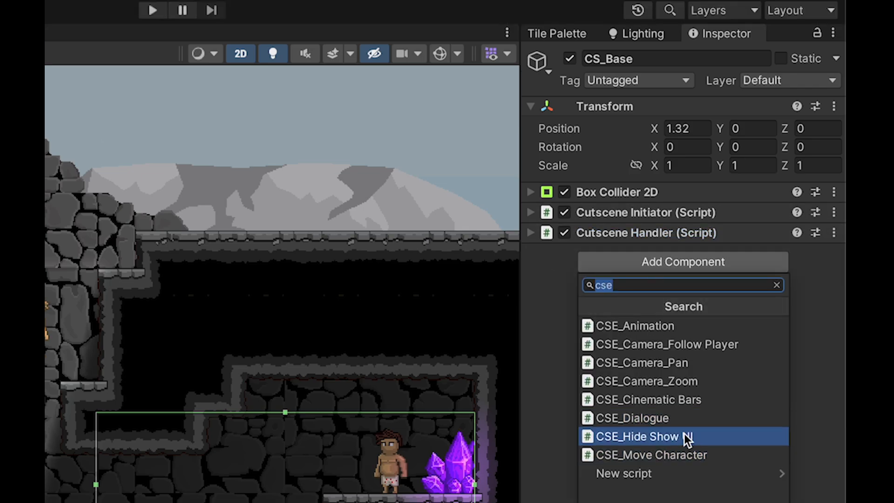
- Add a CSE_Hide Show UI component with Hide UI checked
{"action": "left_click", "coordinate": [637, 436]}
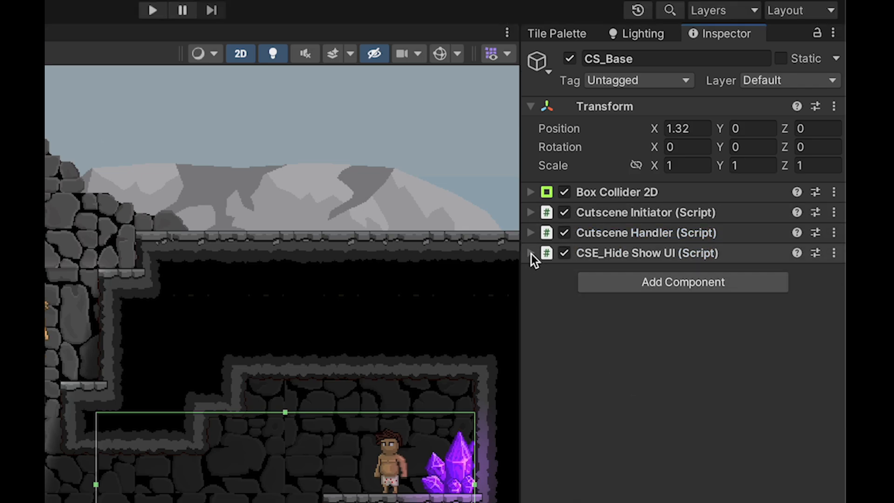
{"action": "left_click", "coordinate": [530, 253]}
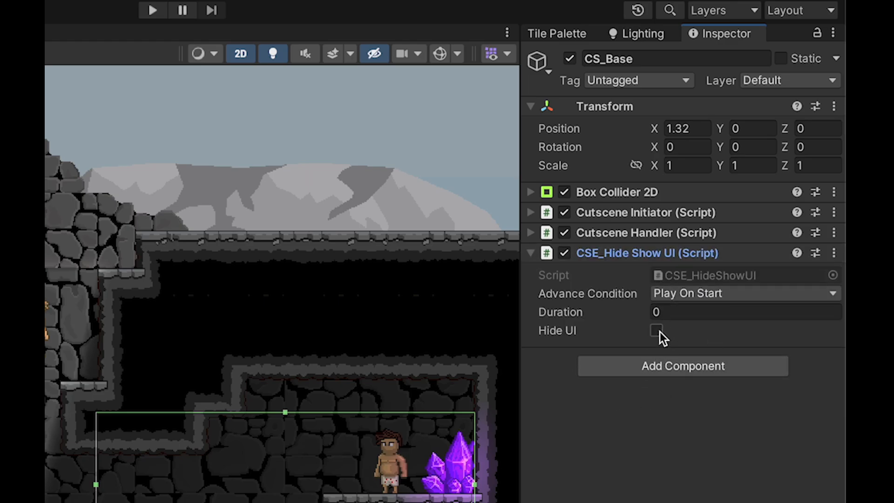
{"action": "left_click", "coordinate": [655, 330]}
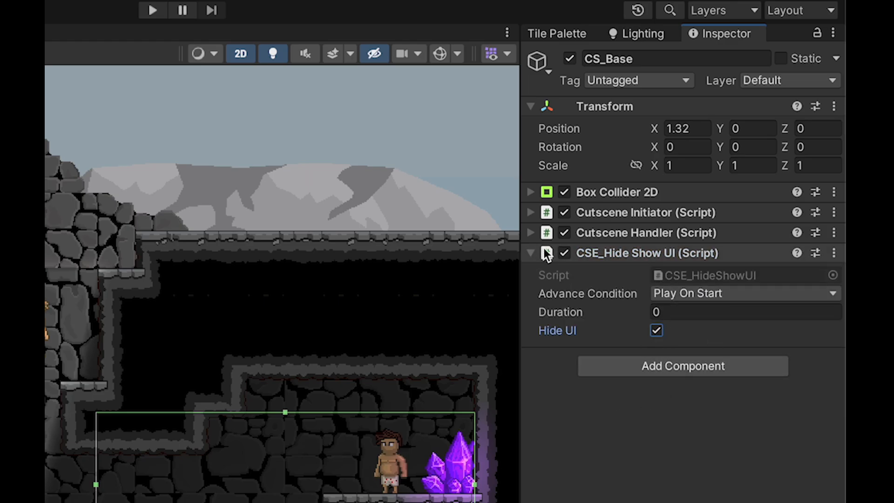
{"action": "left_click", "coordinate": [530, 252]}
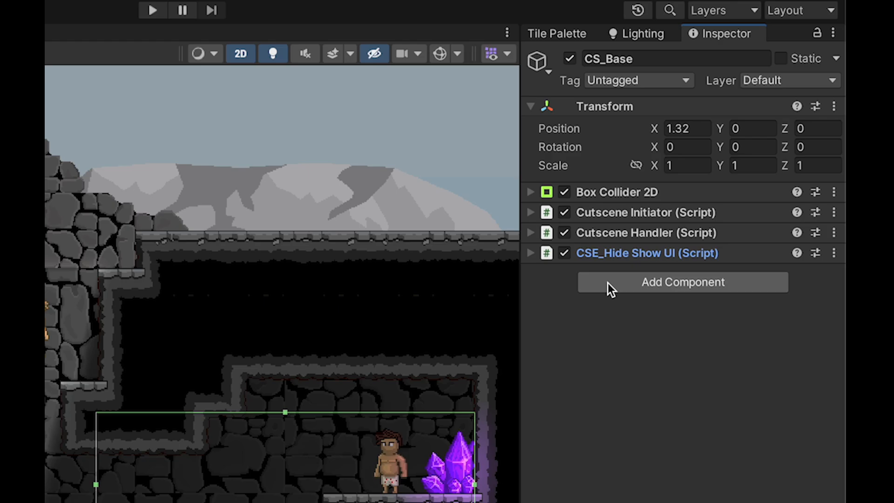
- Add CSE_Dialogue reading "Whoa! This is awesome!" and set its text colour
{"action": "left_click", "coordinate": [682, 282]}
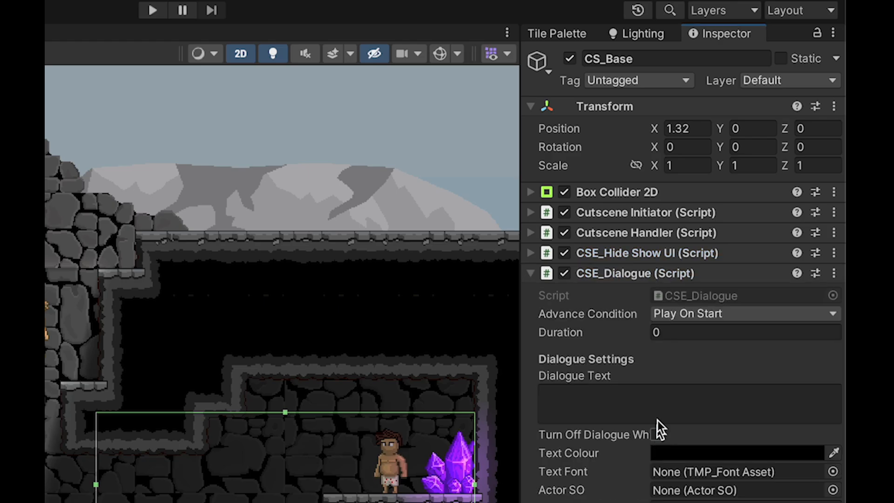
{"action": "left_click", "coordinate": [745, 332]}
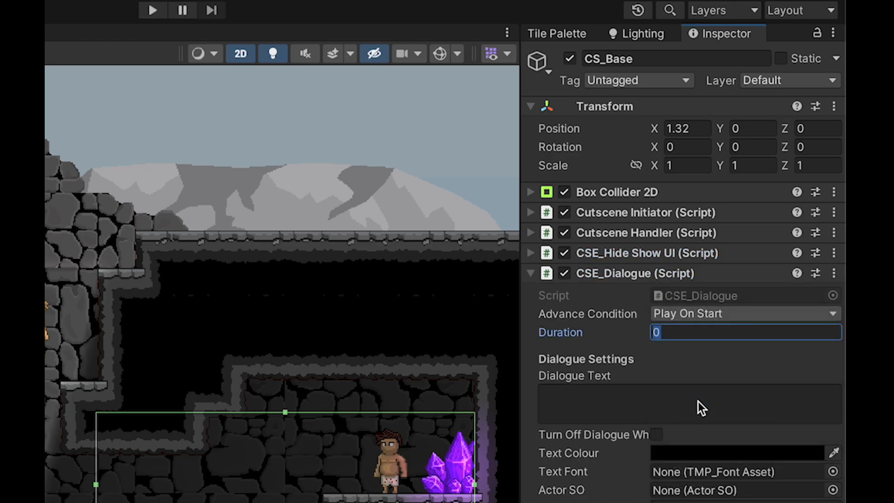
{"action": "type", "text": "Whoa! This is"}
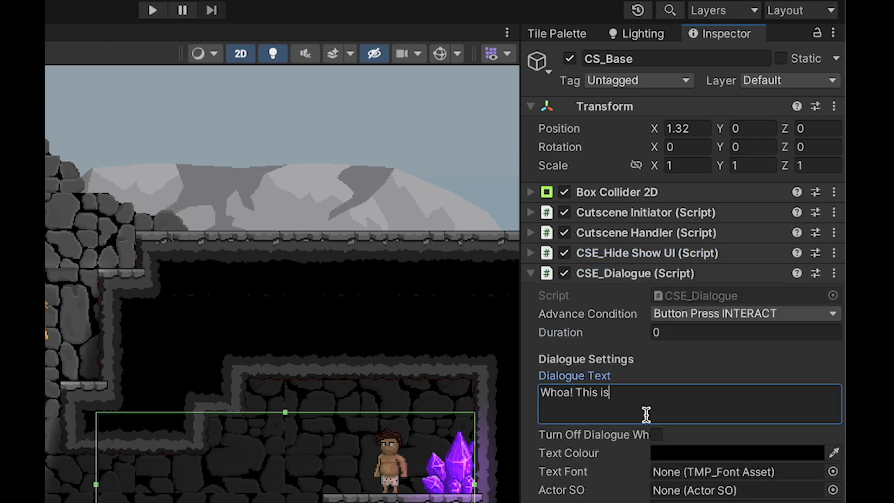
{"action": "type", "text": "awesome!"}
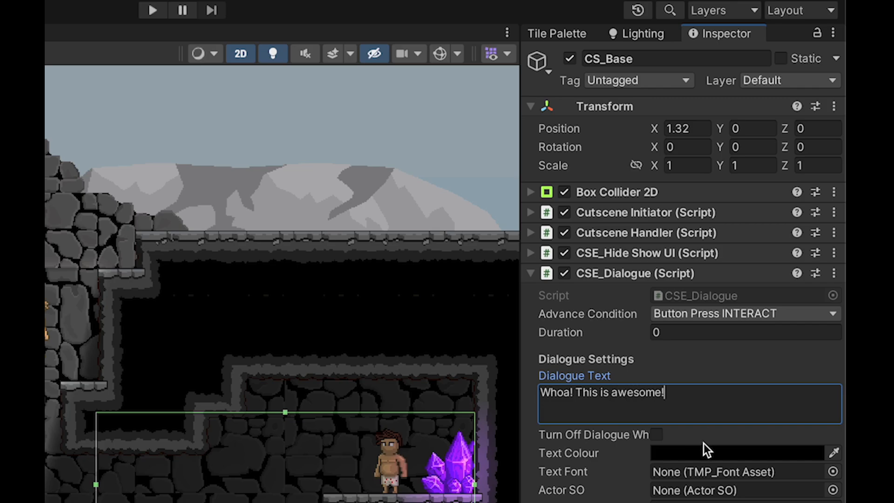
{"action": "left_click", "coordinate": [738, 452]}
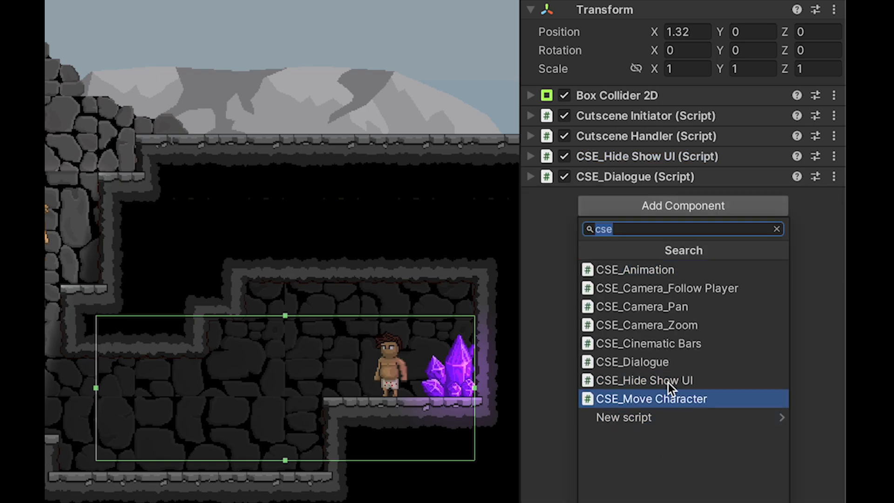
- Add CSE_Camera_Zoom with Advance Condition set to On Completion
{"action": "left_click", "coordinate": [647, 325]}
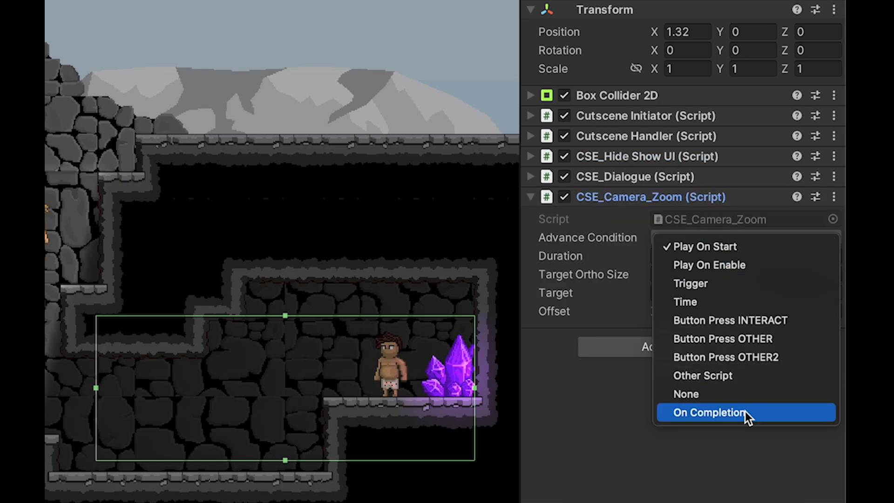
{"action": "left_click", "coordinate": [709, 412]}
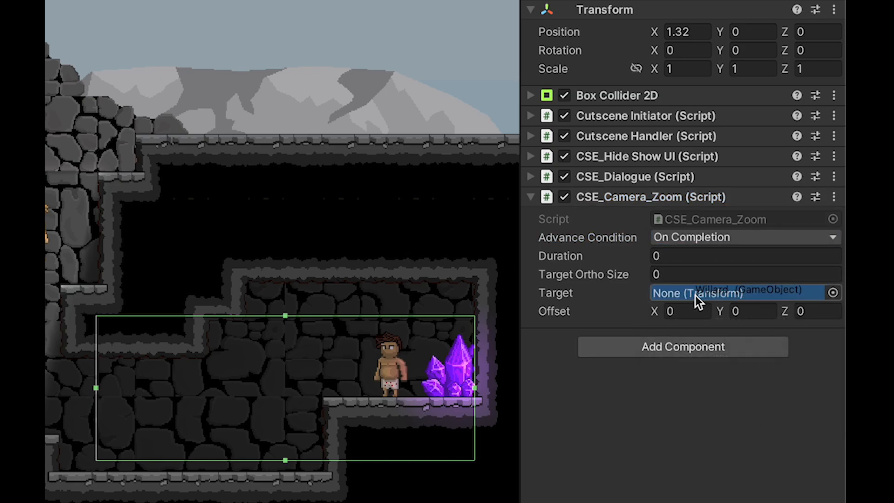